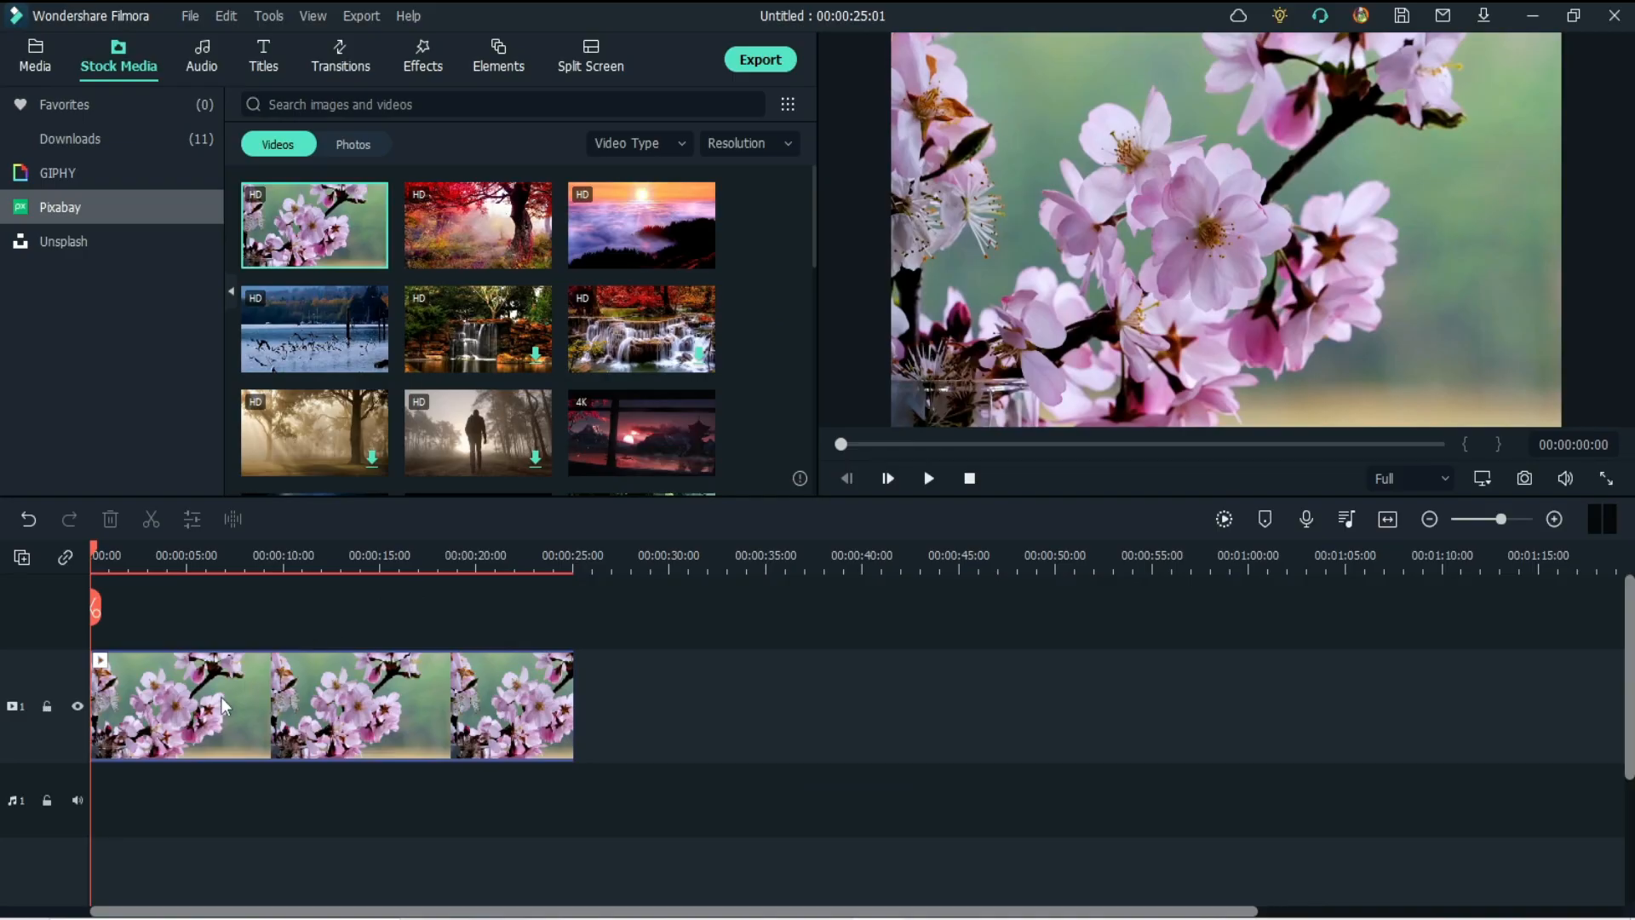
# Step: Open Advanced Color Correction presets for the cherry blossom clip from the timeline toolbar
pyautogui.rightClick(219, 706)
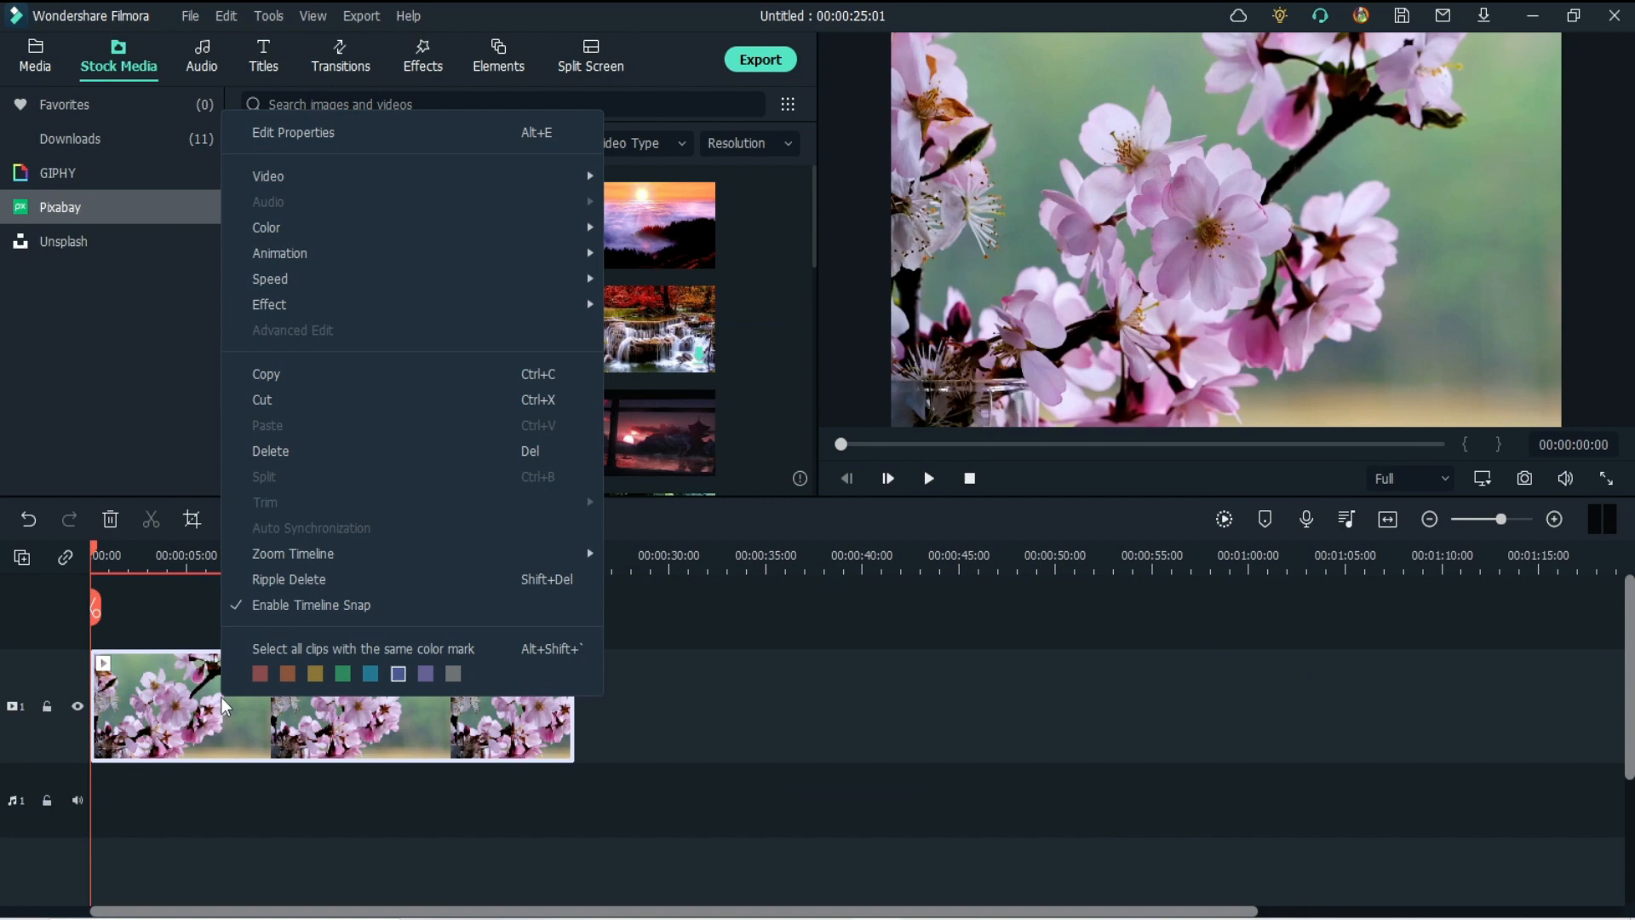
pyautogui.moveTo(357, 227)
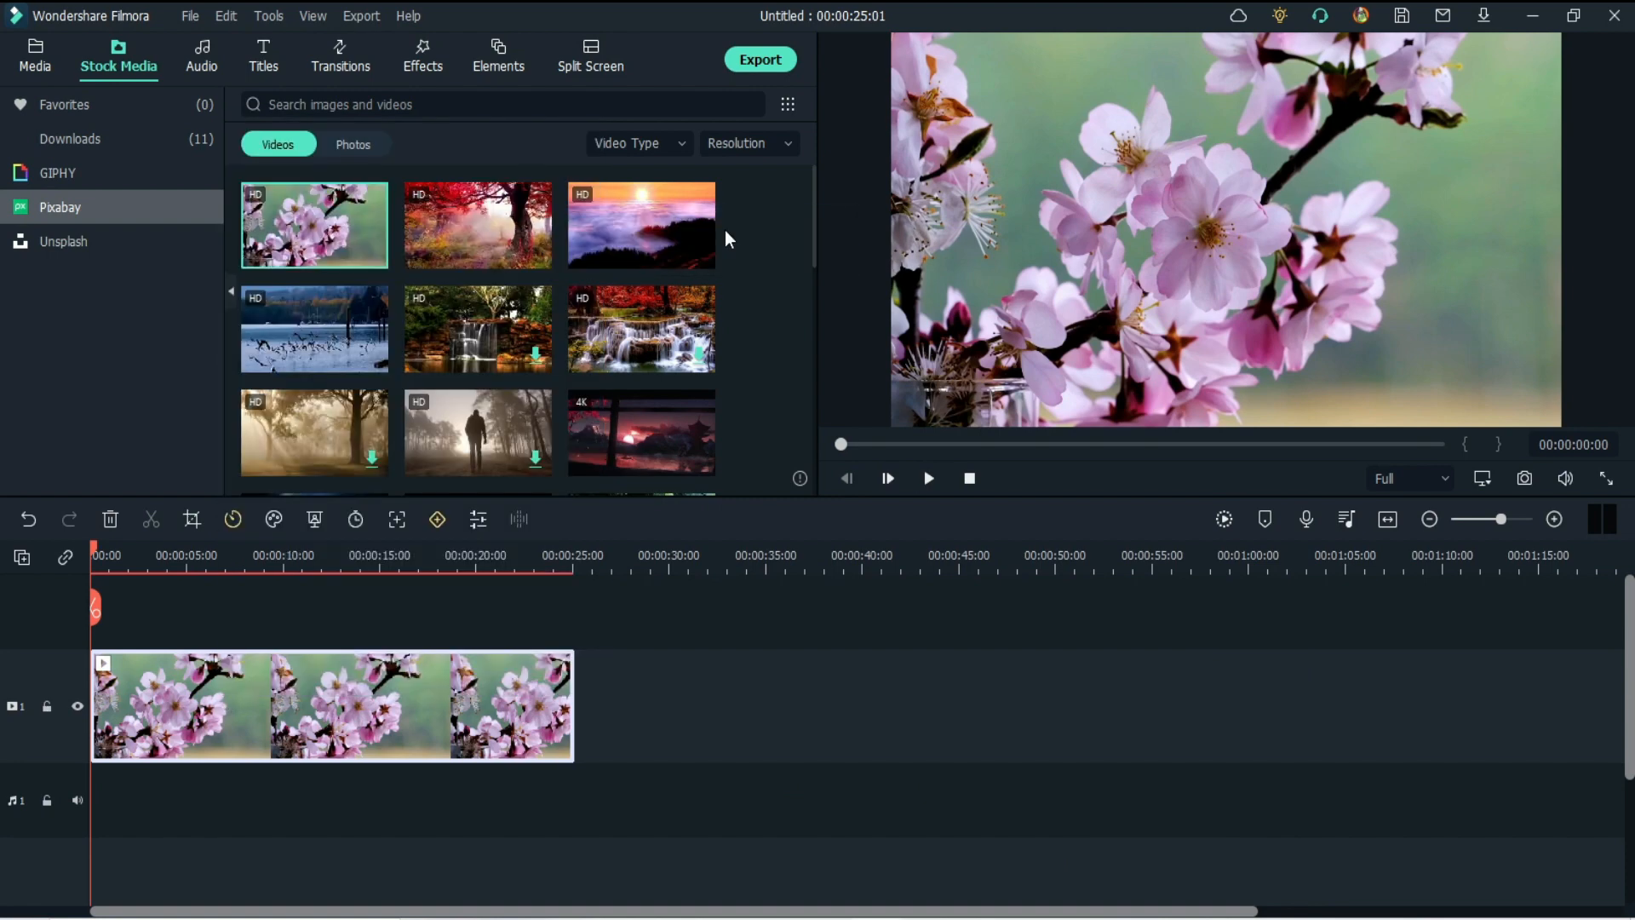
pyautogui.click(437, 519)
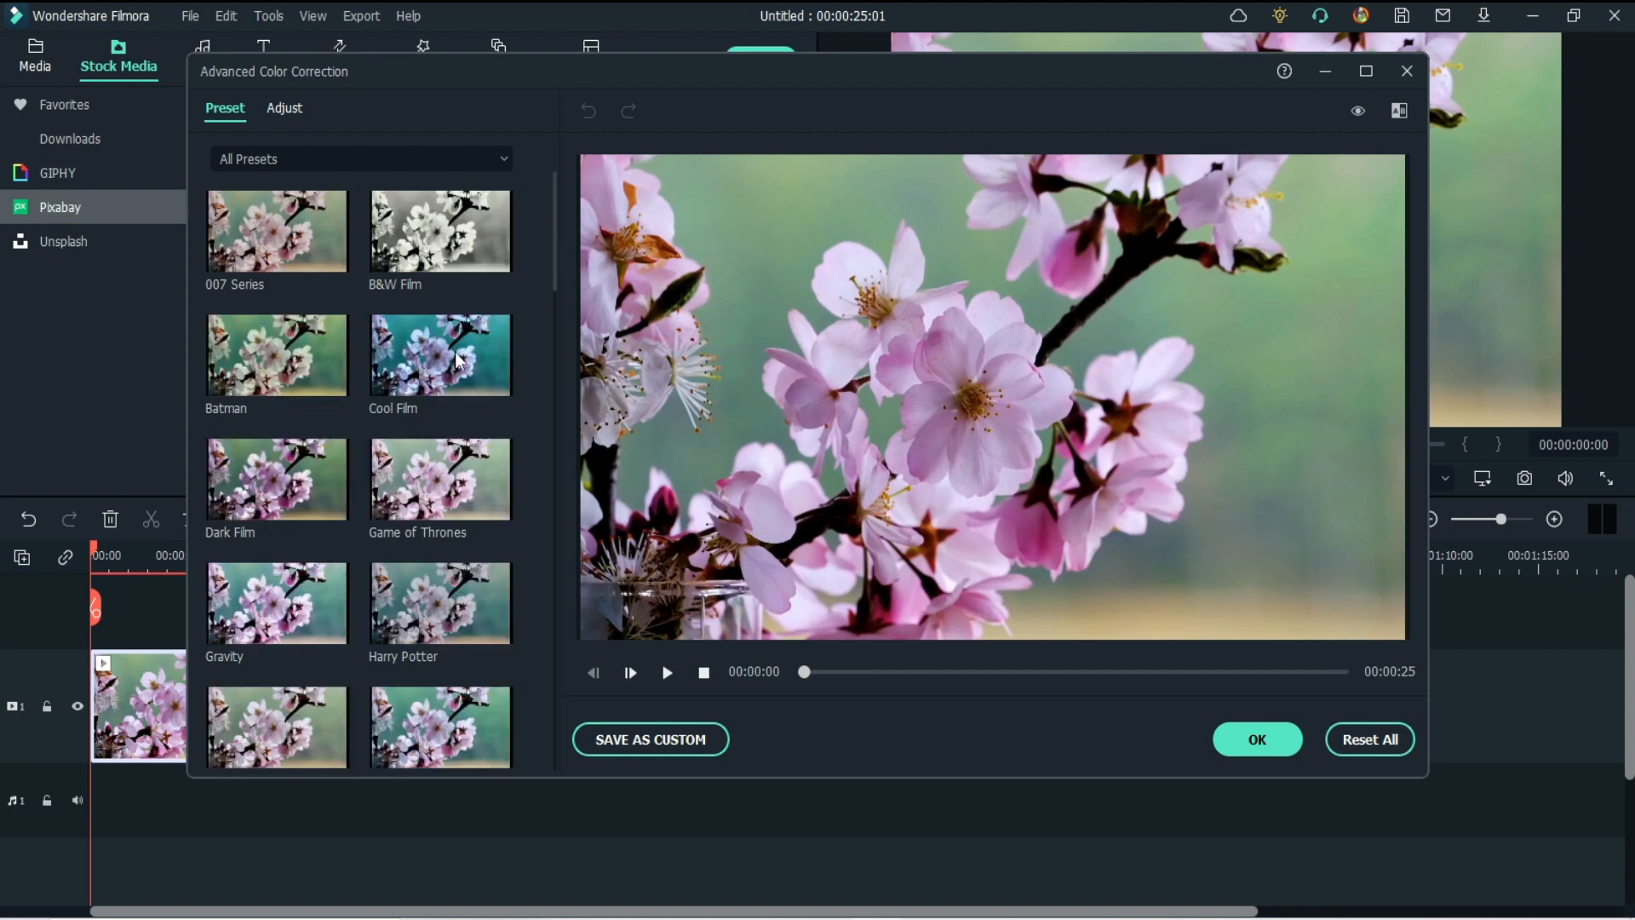
# Step: Preview the Cool Film, Game of Thrones and 007 Series looks, view Adjust, then start a new project
pyautogui.click(440, 354)
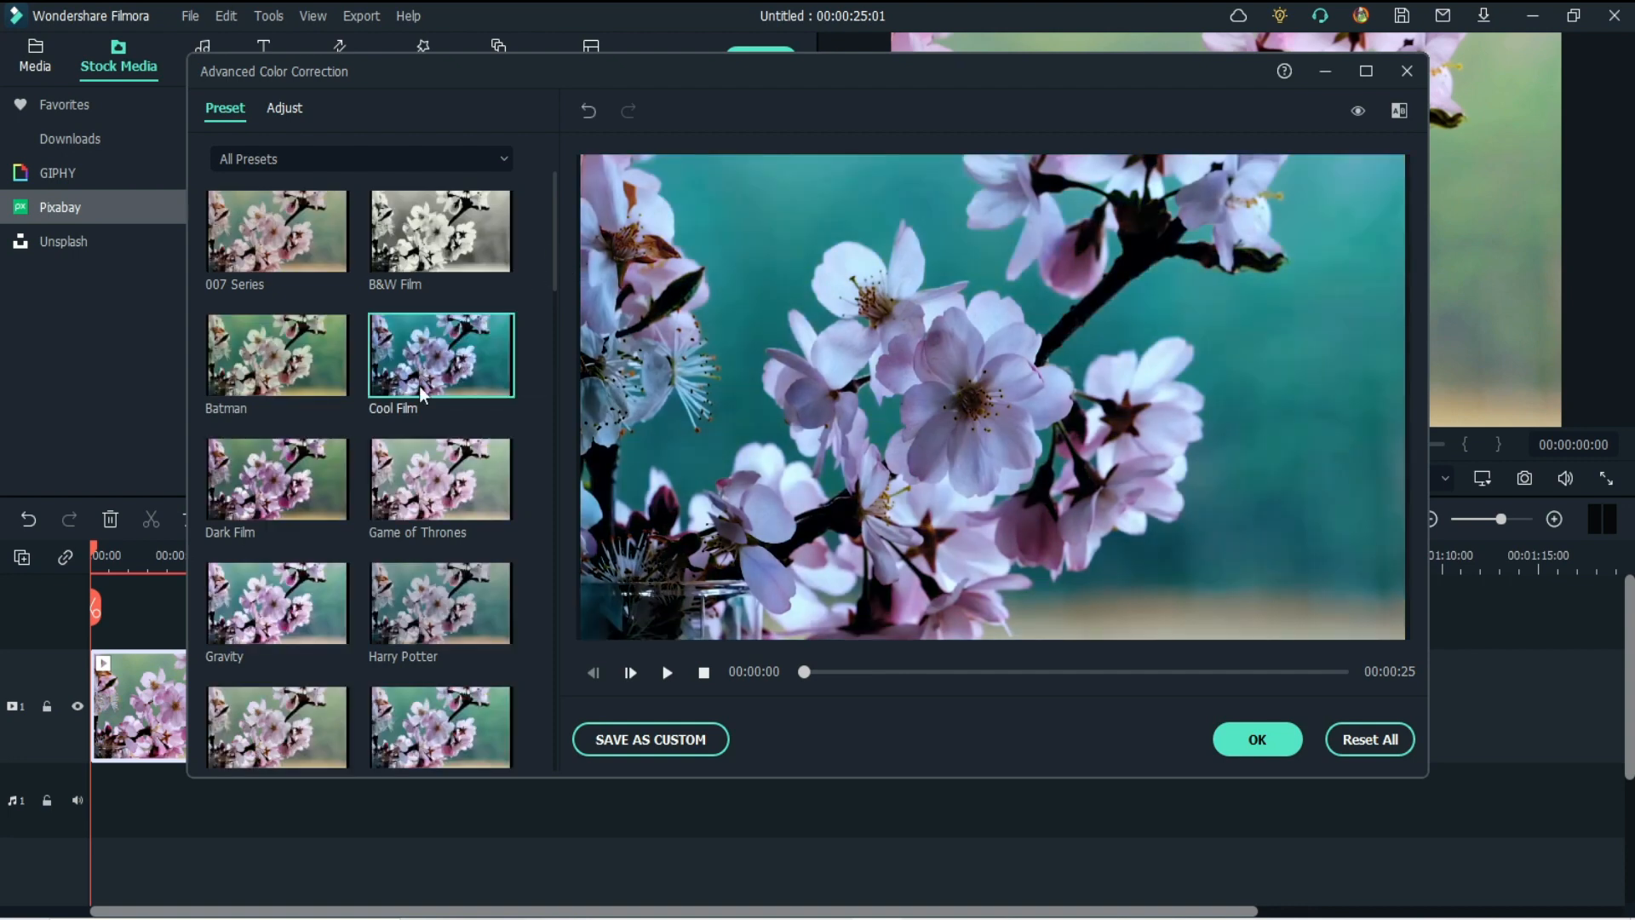
pyautogui.click(440, 478)
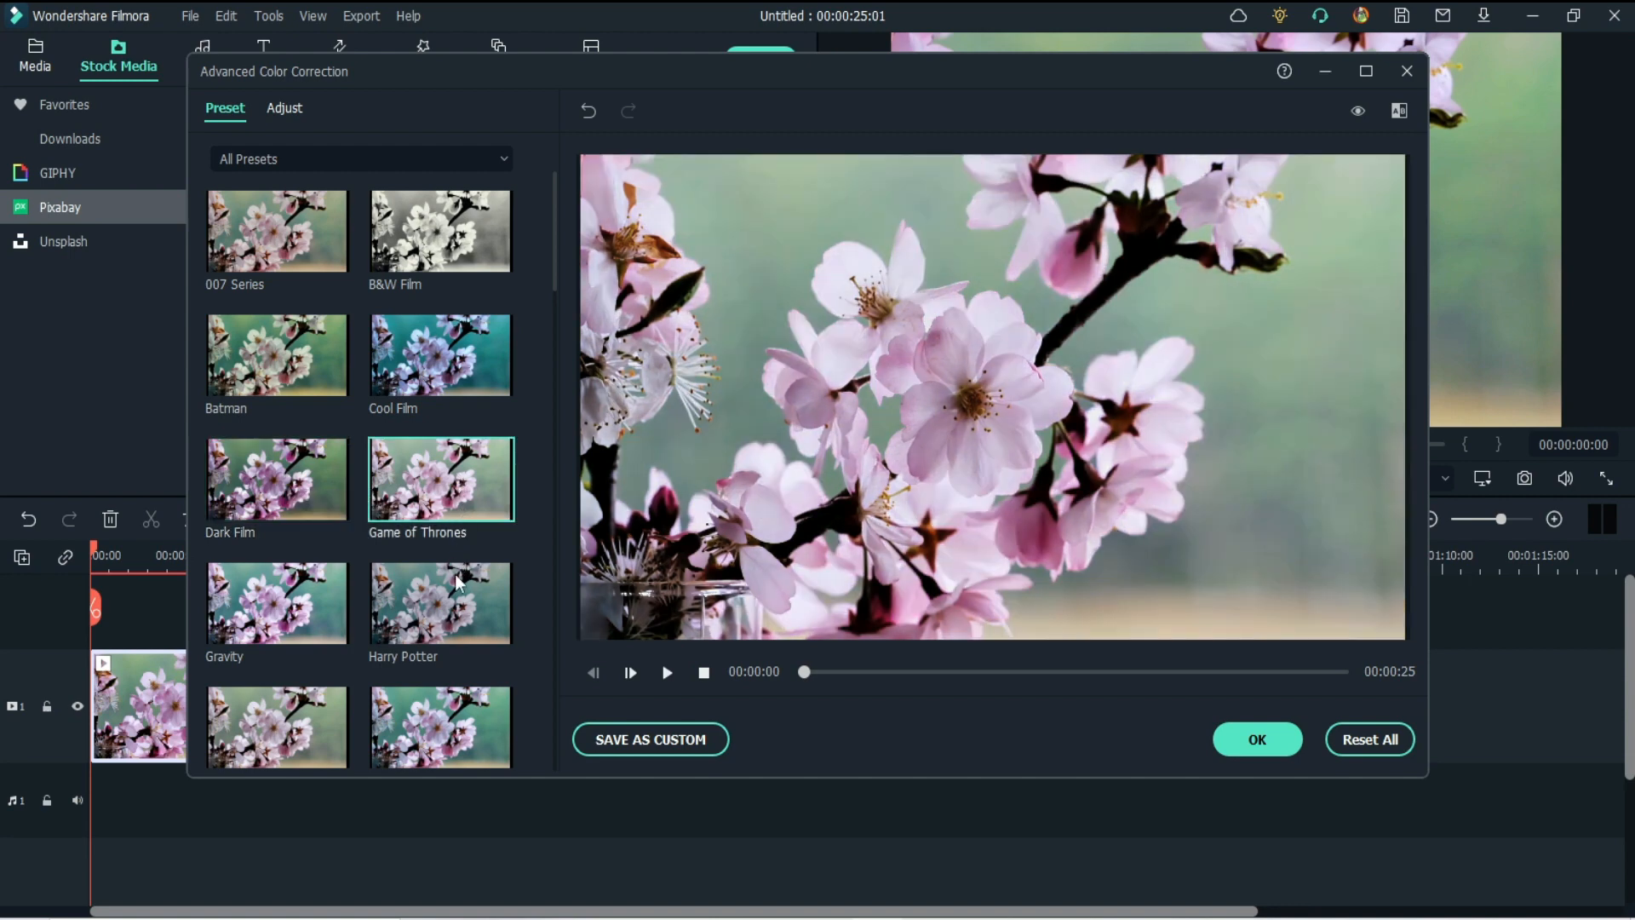
pyautogui.click(276, 231)
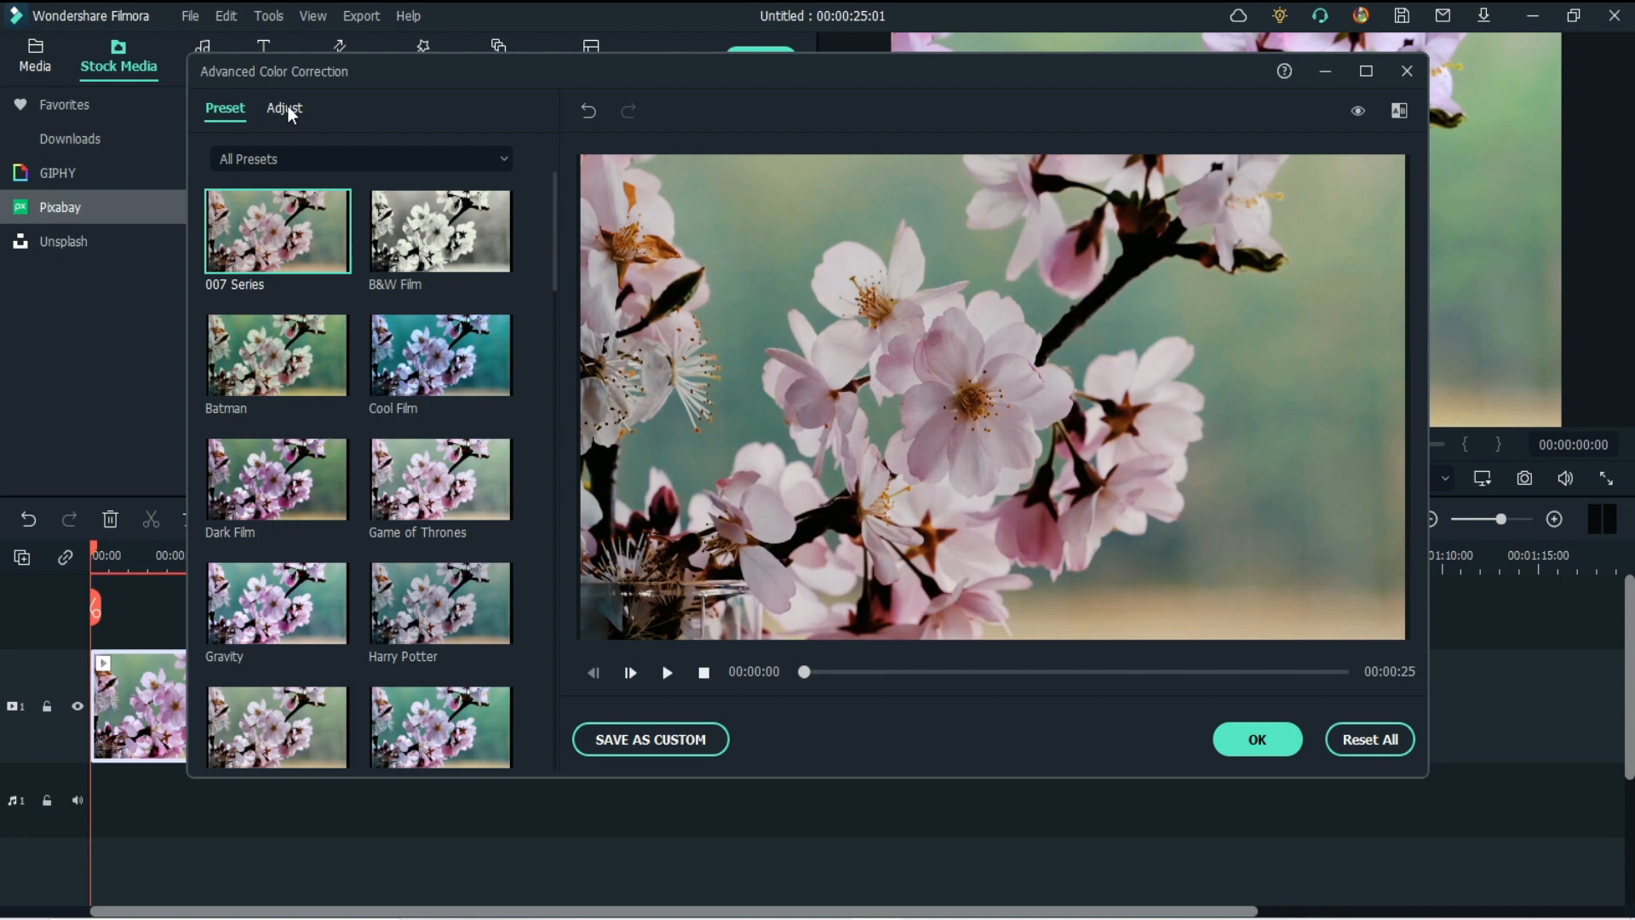
pyautogui.click(284, 109)
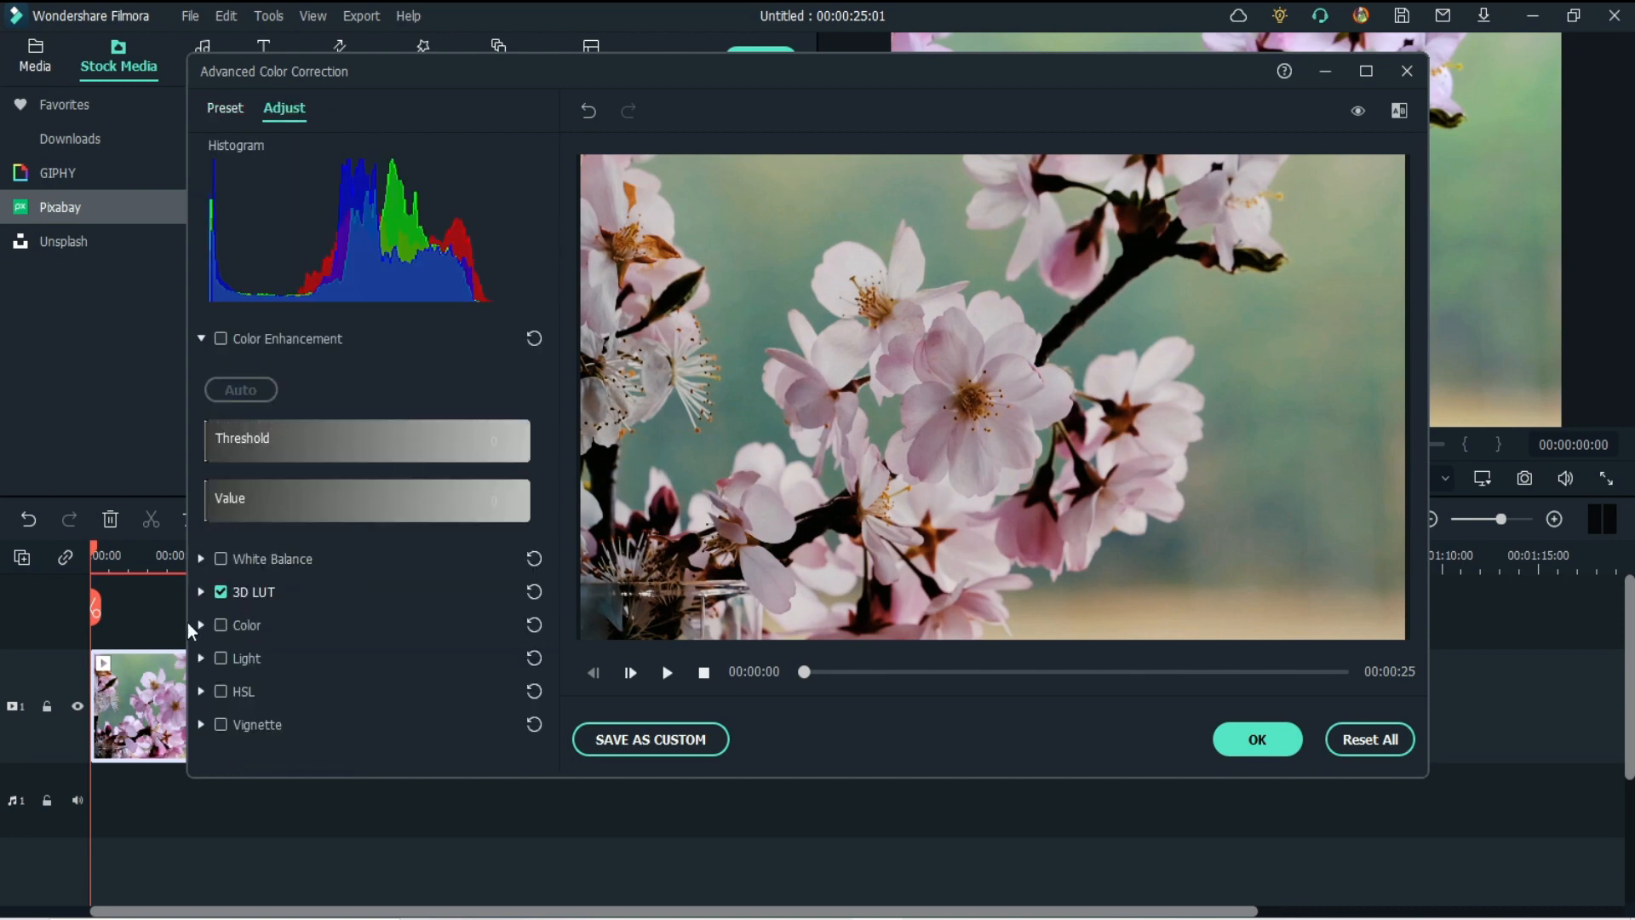
pyautogui.click(200, 624)
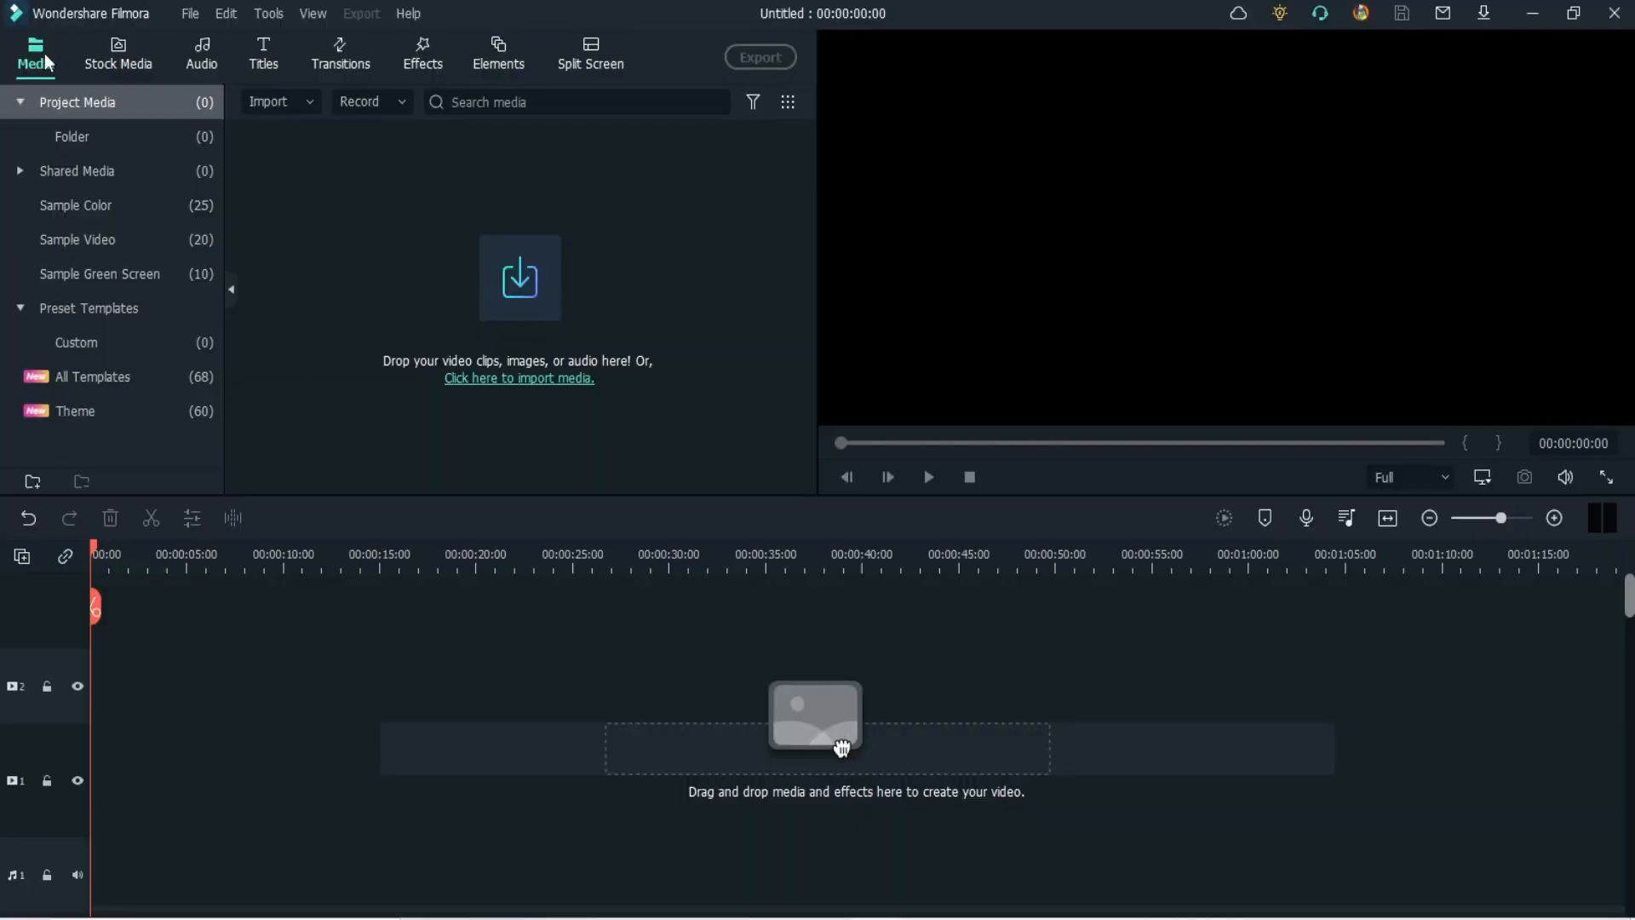
pyautogui.moveTo(266, 54)
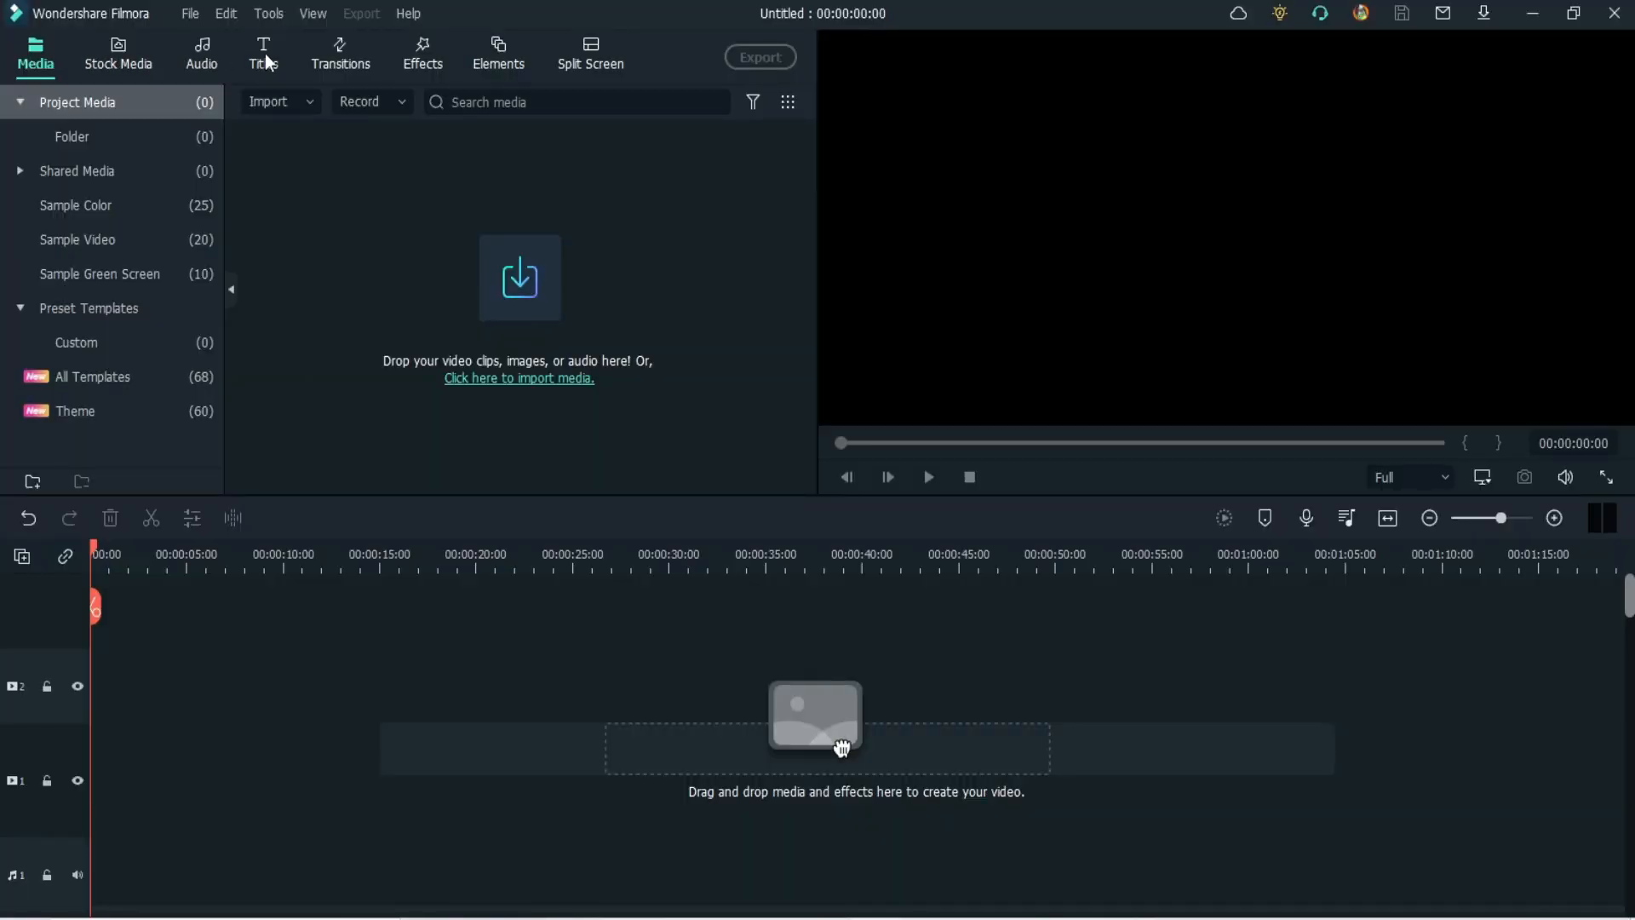
pyautogui.click(263, 55)
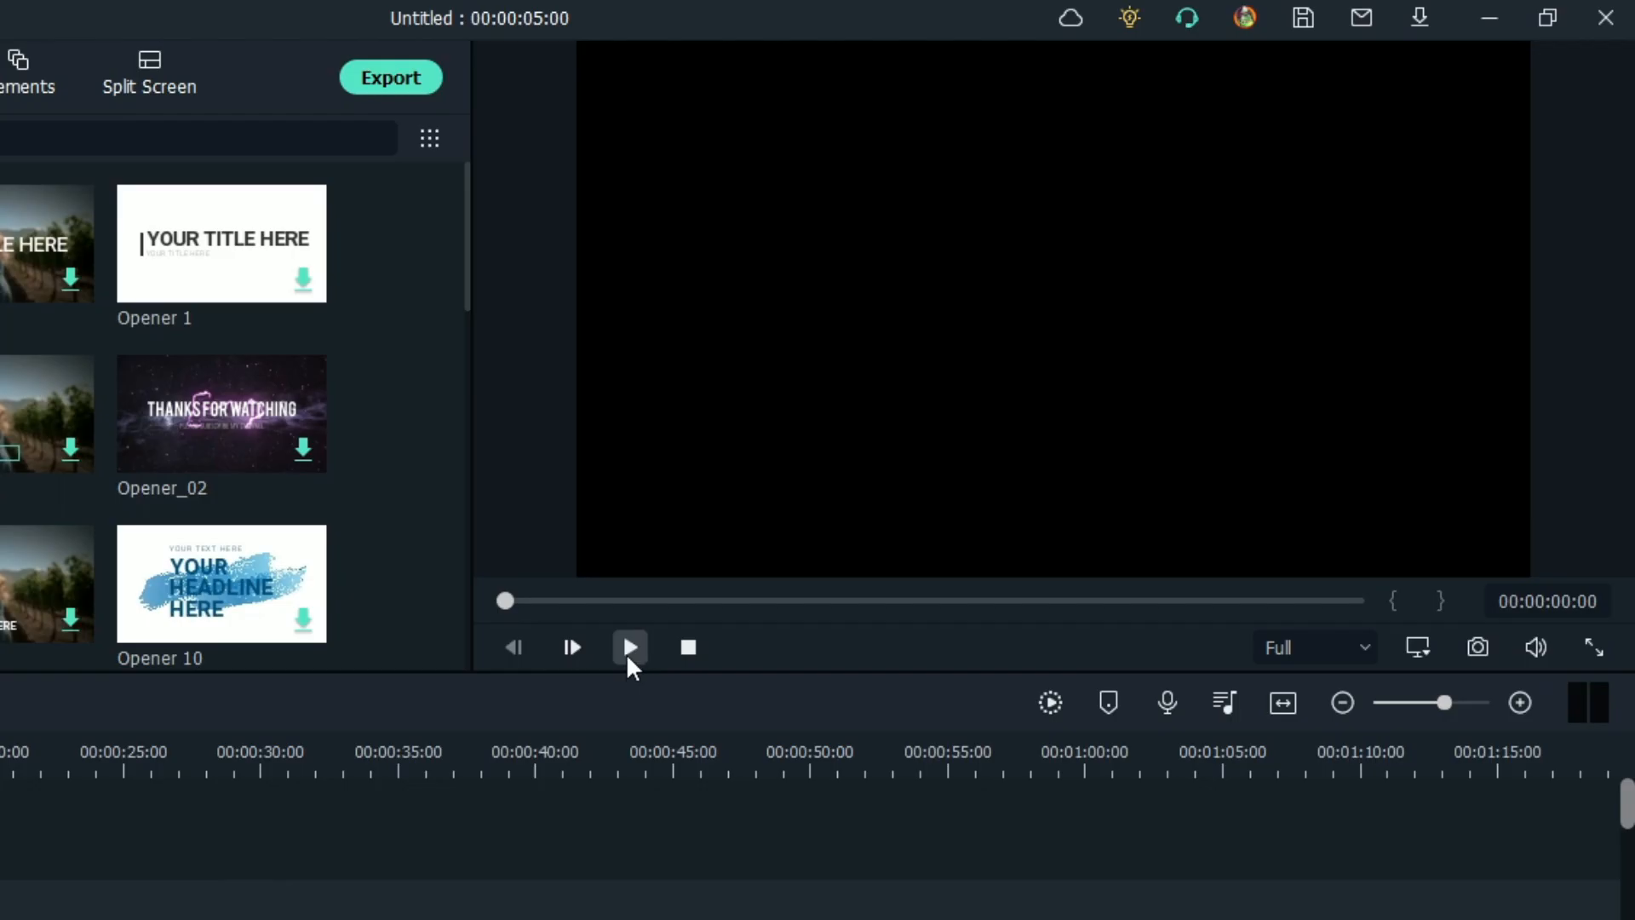
pyautogui.click(628, 646)
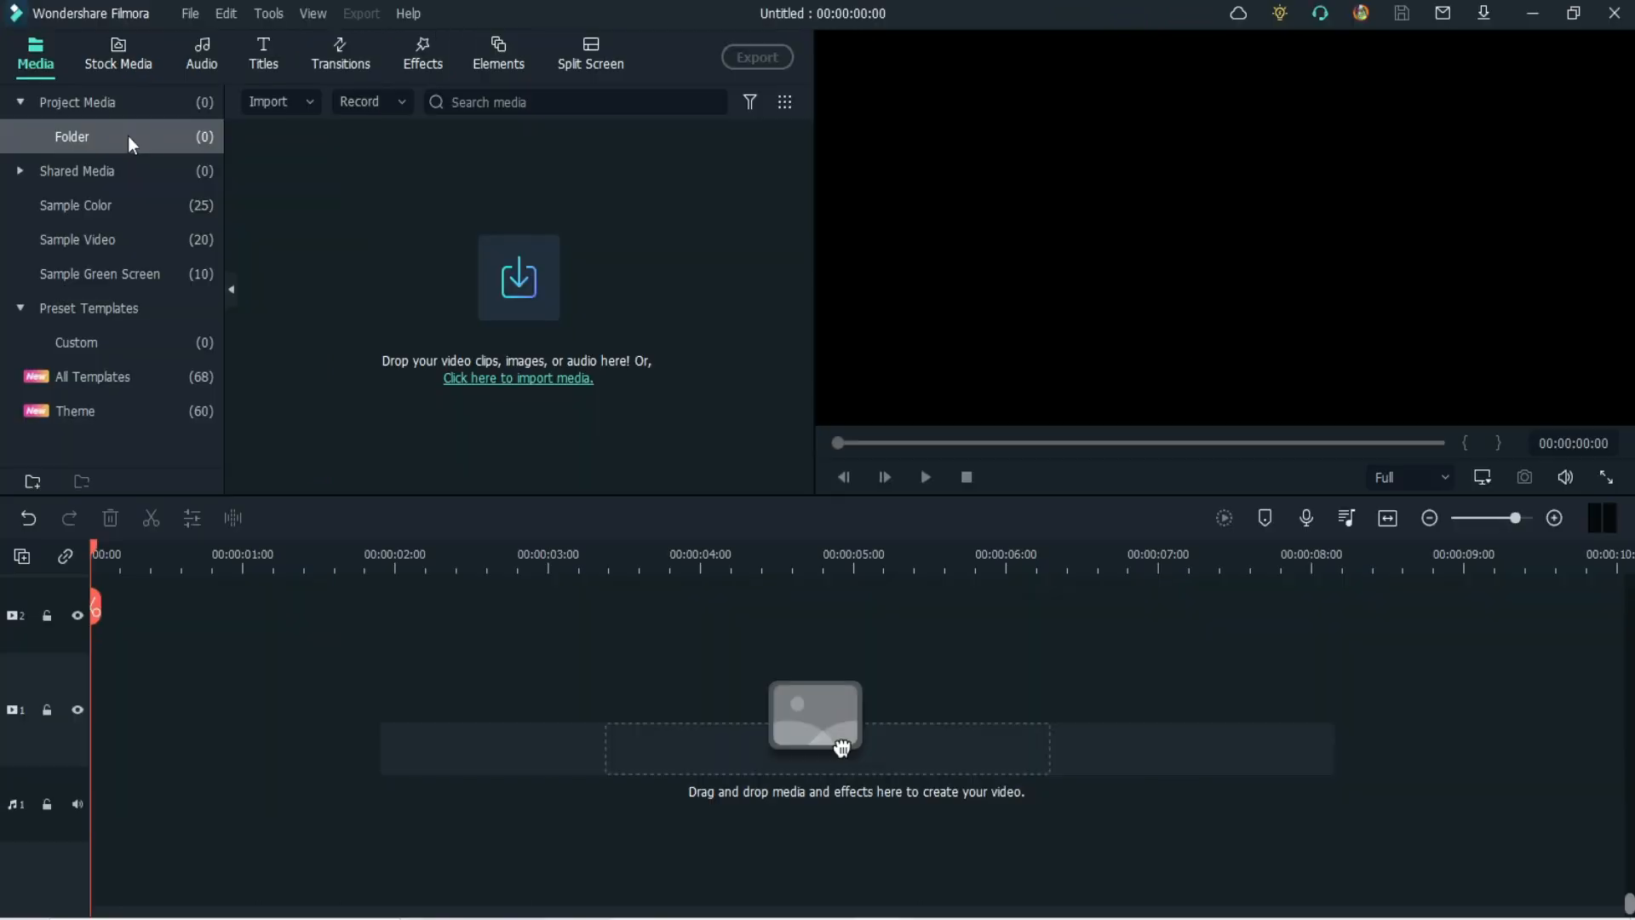
pyautogui.moveTo(101, 377)
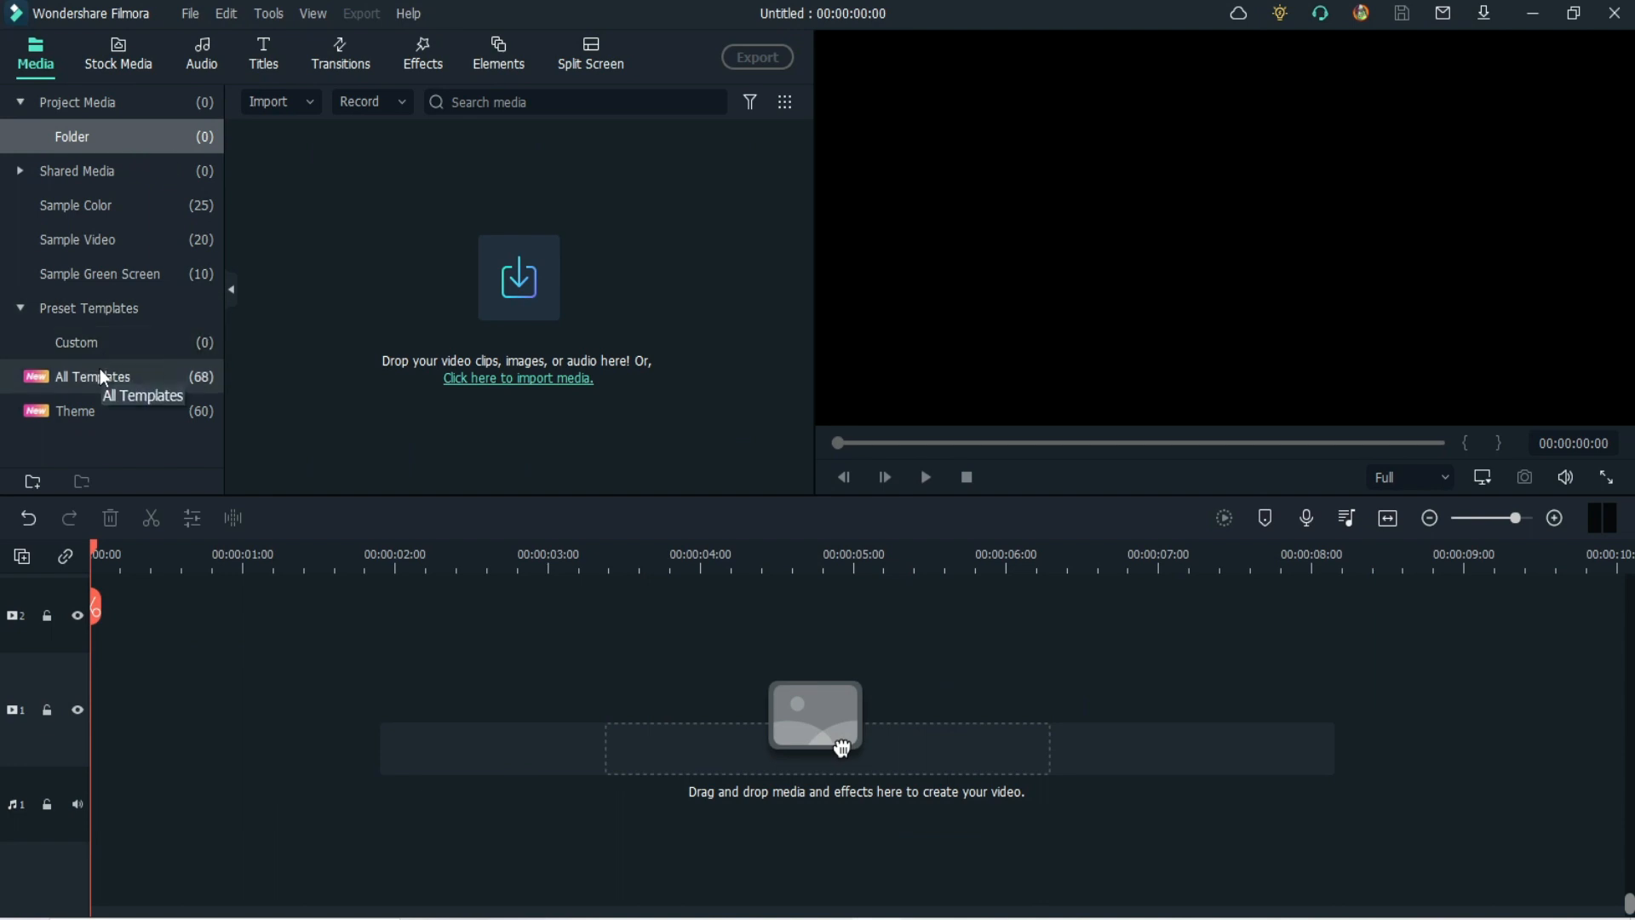
# Step: Browse All Templates under Preset Templates, scrolling down to the Neon Endscreen template
pyautogui.click(94, 376)
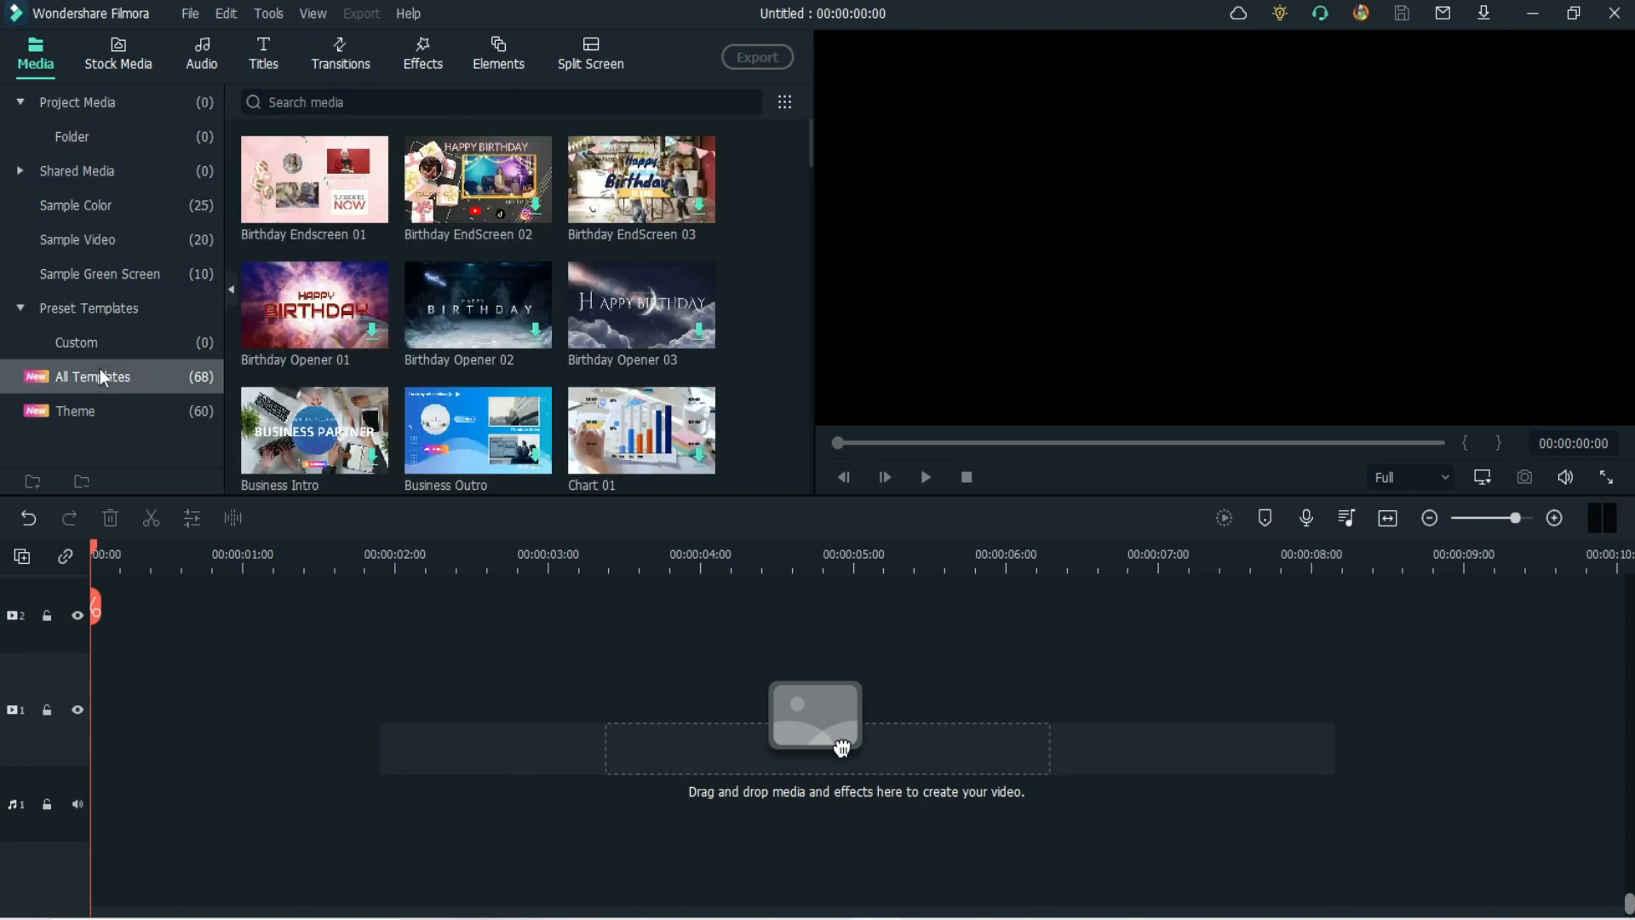
pyautogui.moveTo(813, 146)
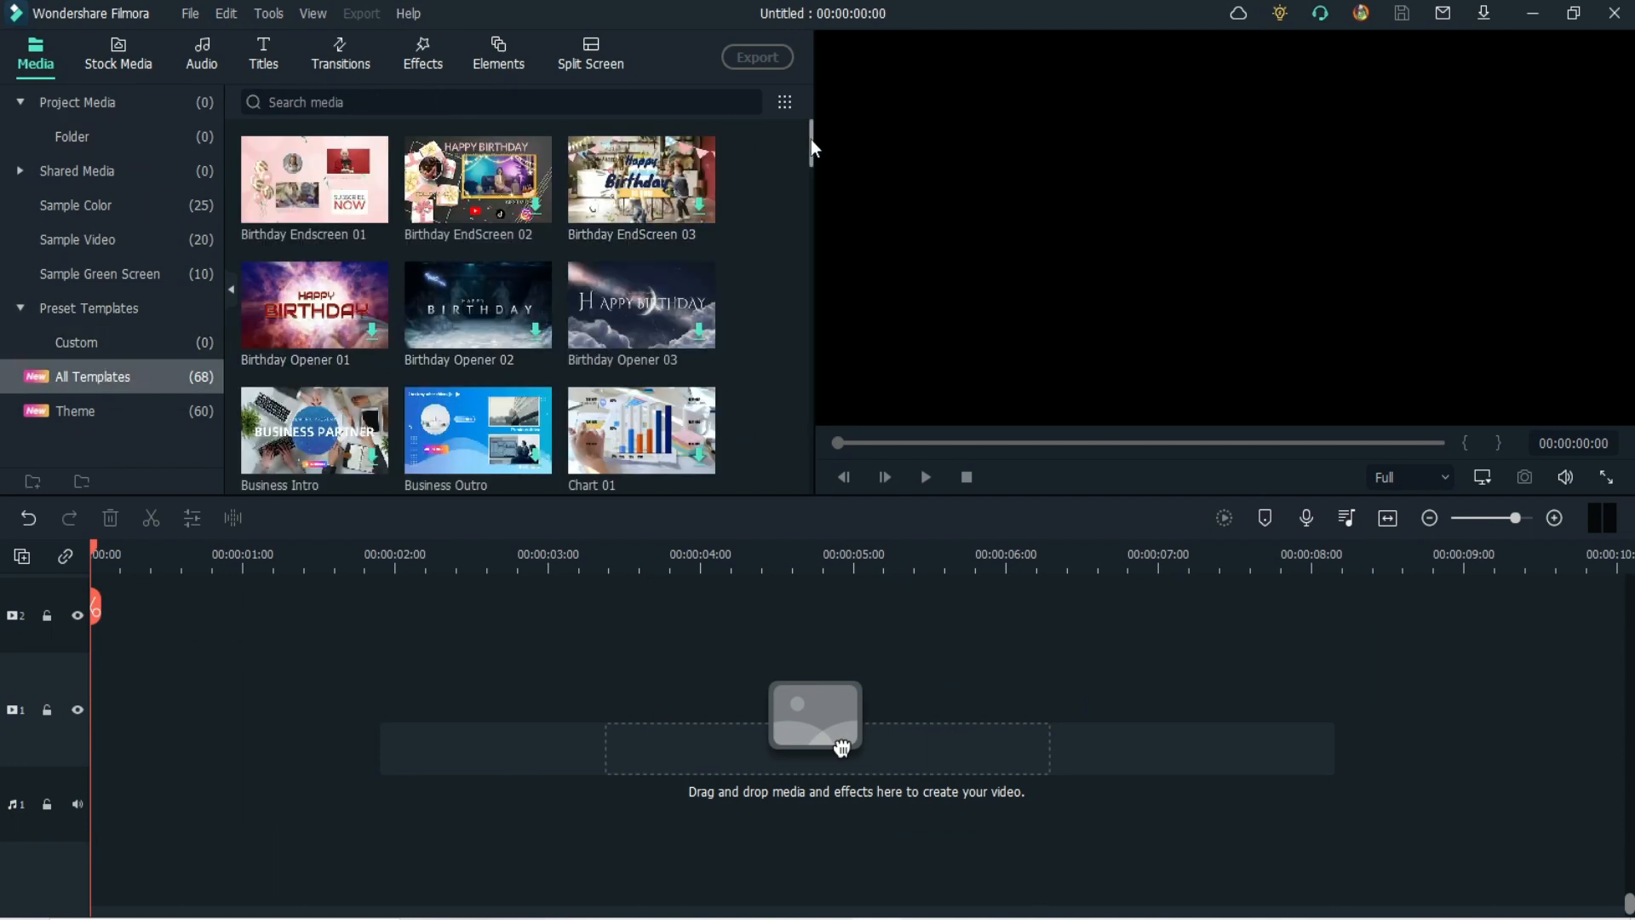
pyautogui.scroll(-3)
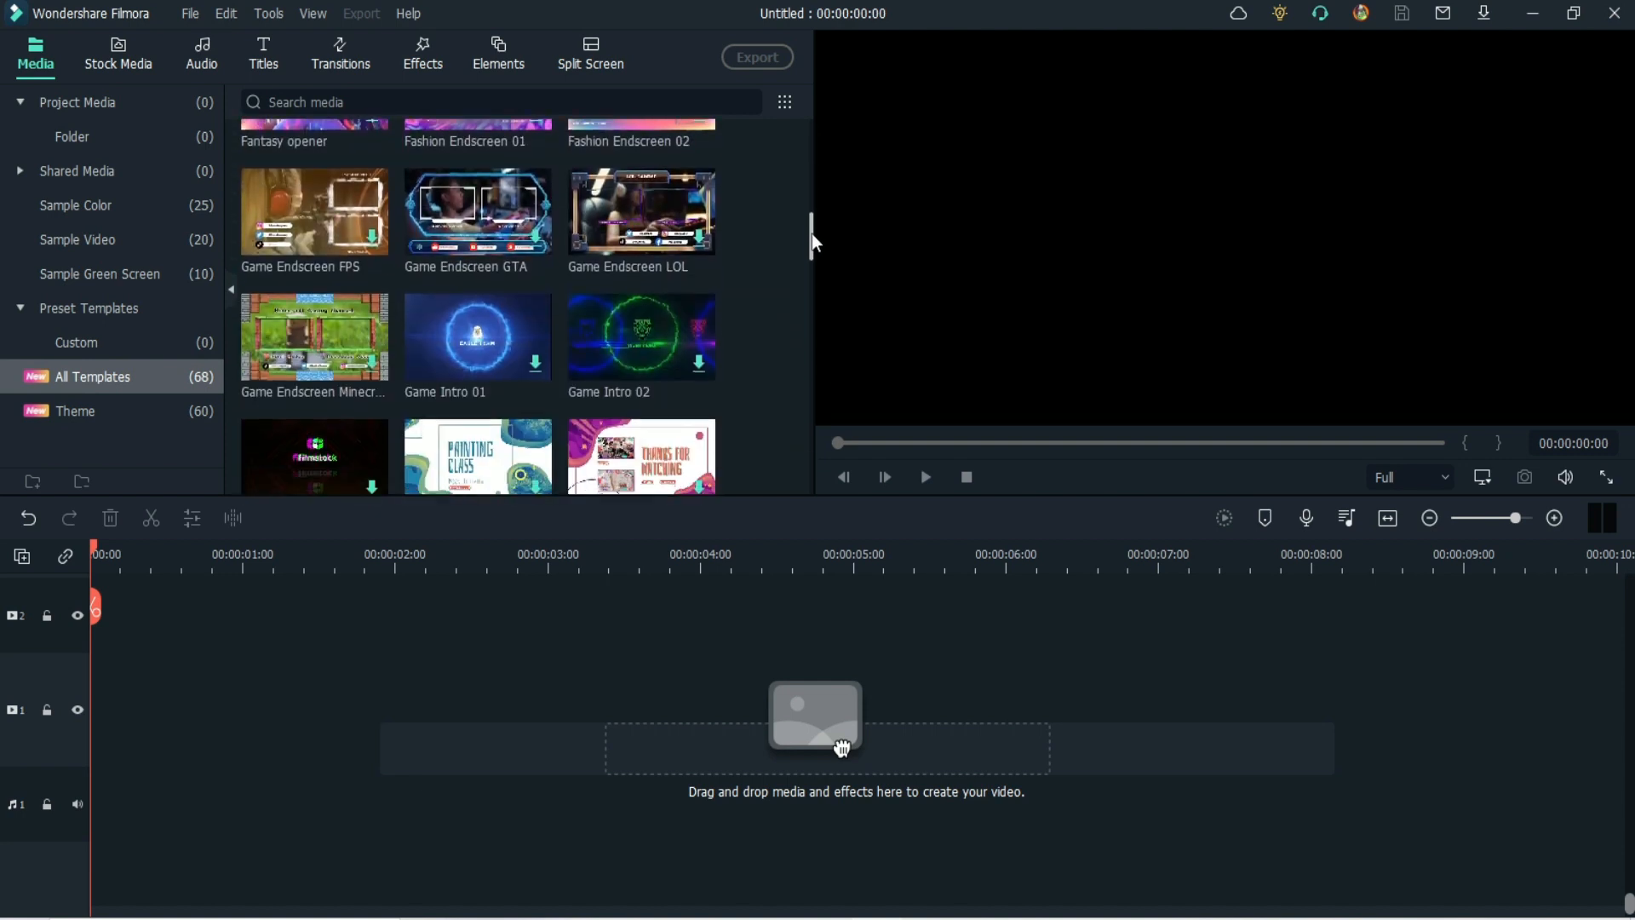
pyautogui.scroll(-3)
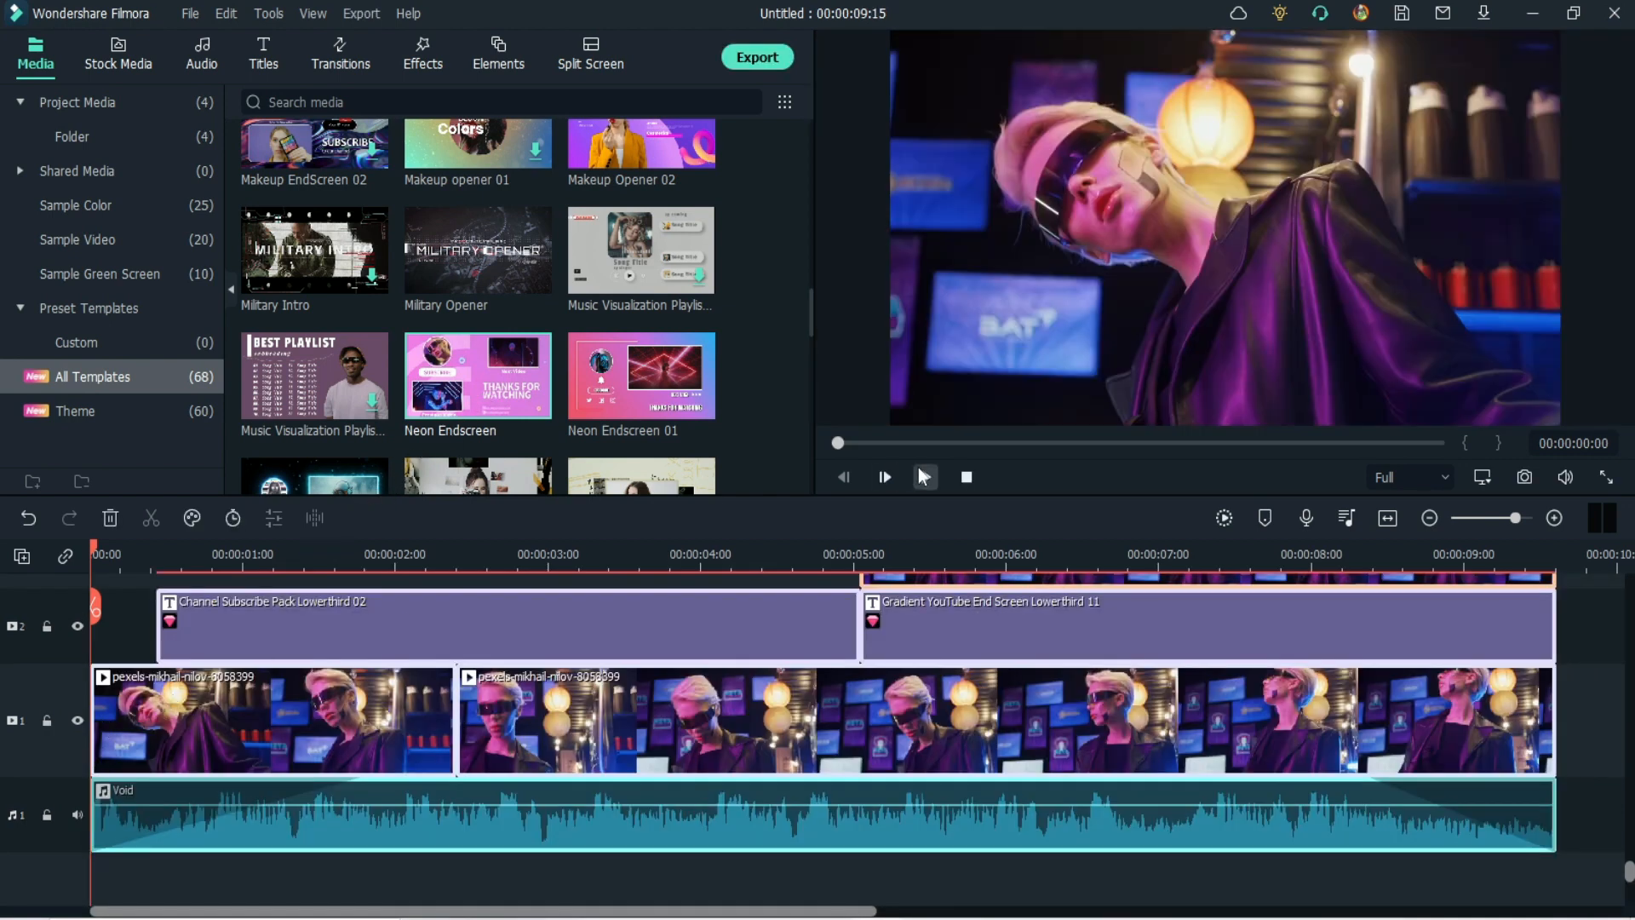
pyautogui.click(924, 477)
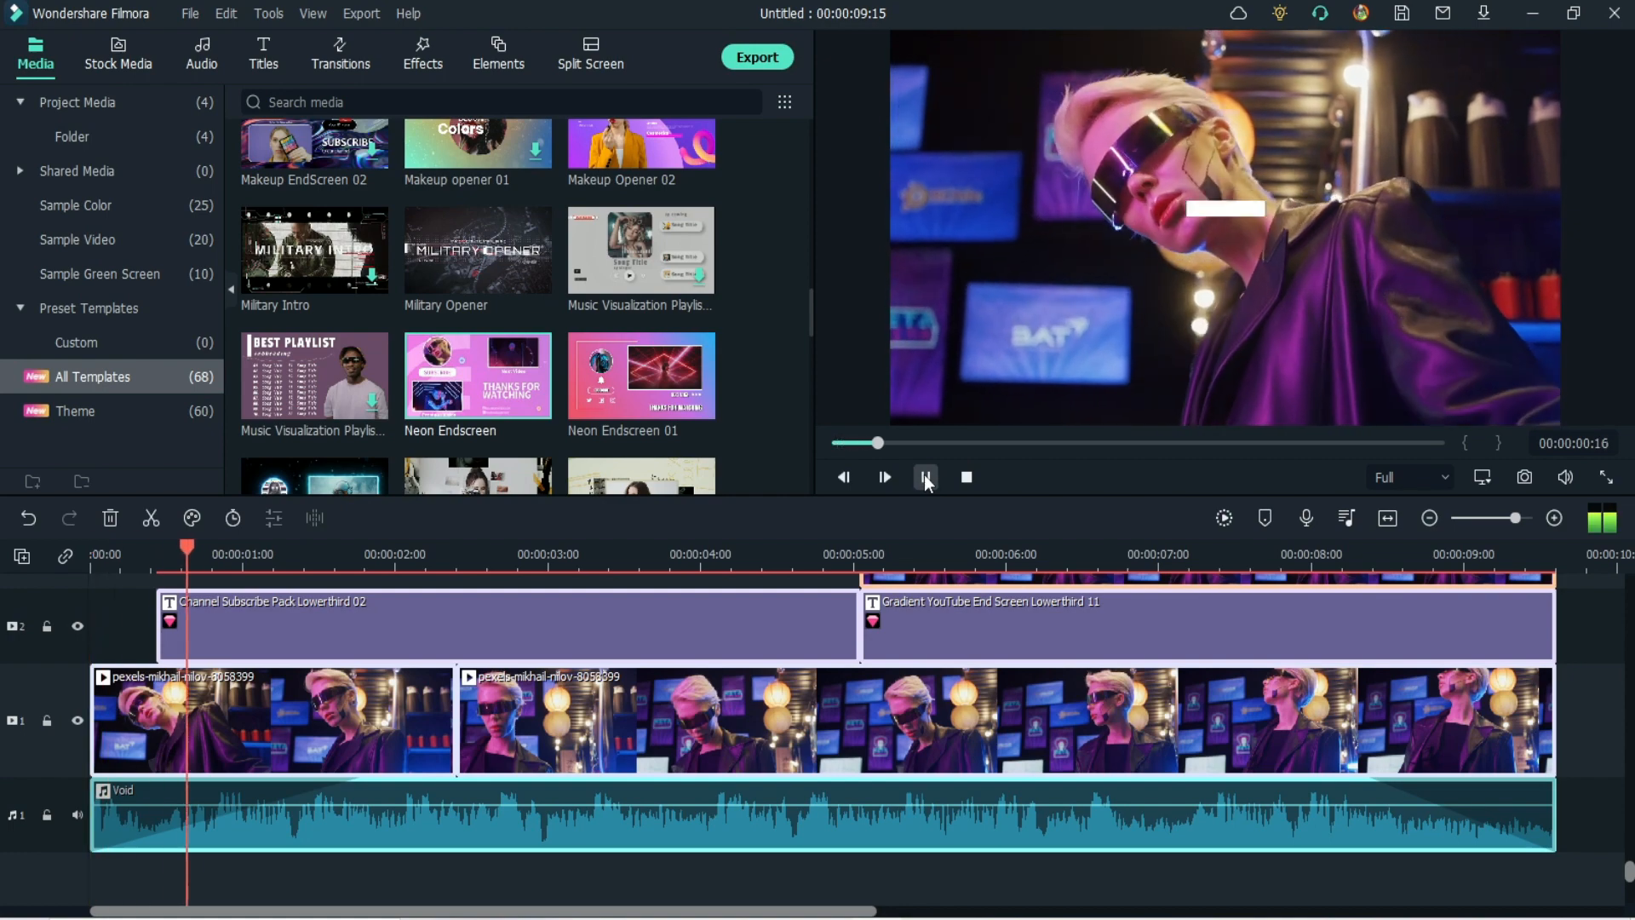
pyautogui.click(924, 477)
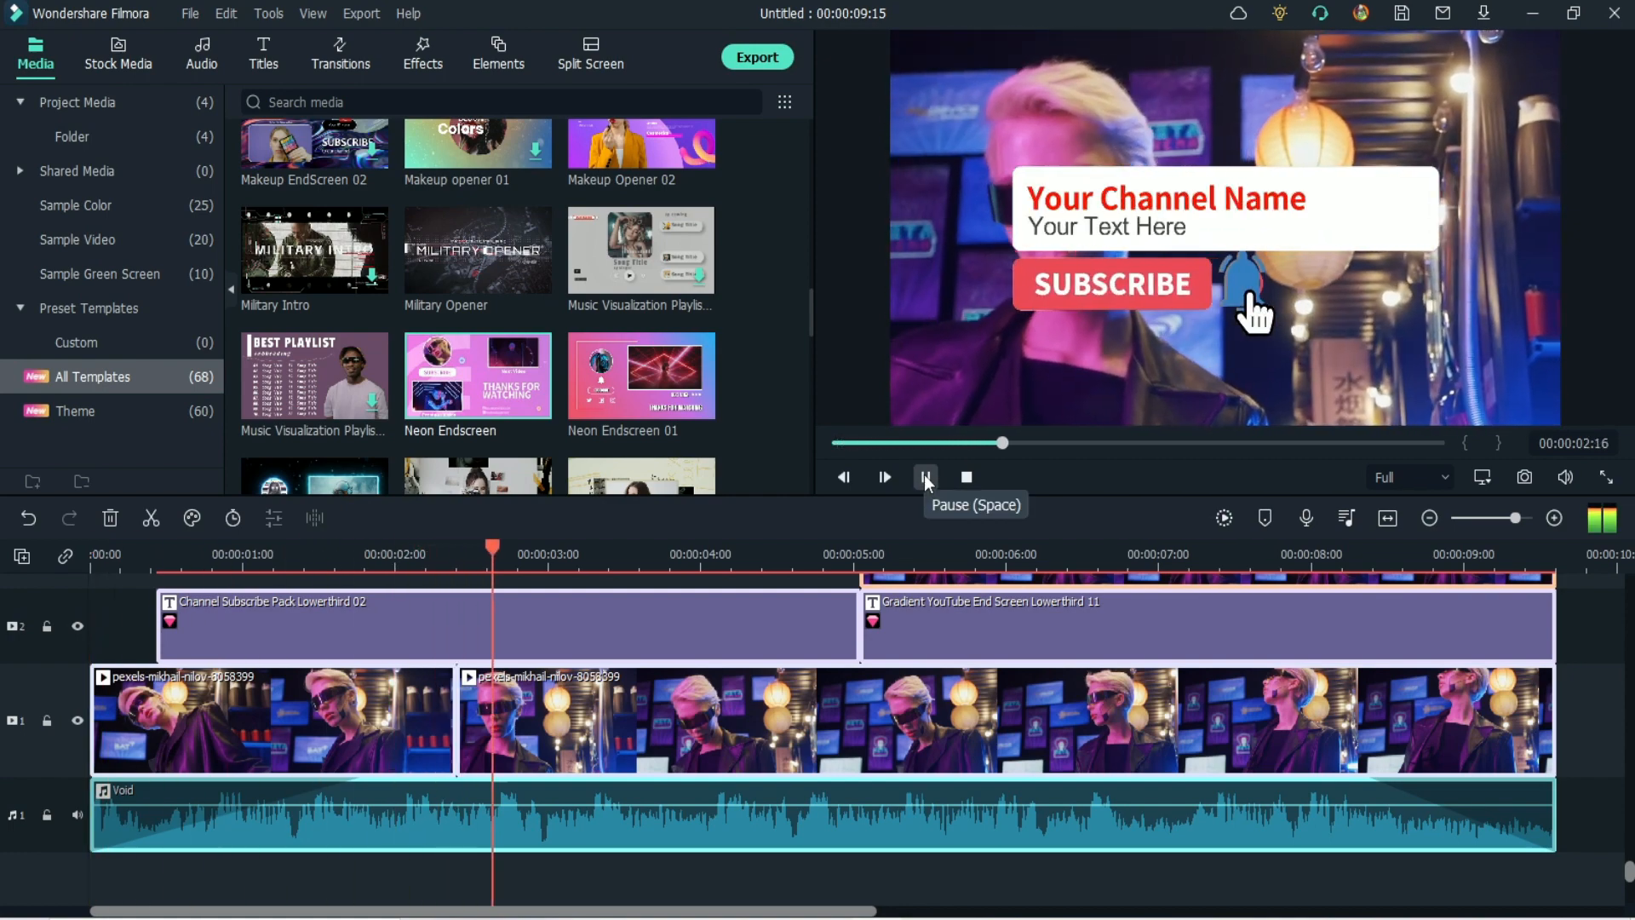
pyautogui.click(924, 478)
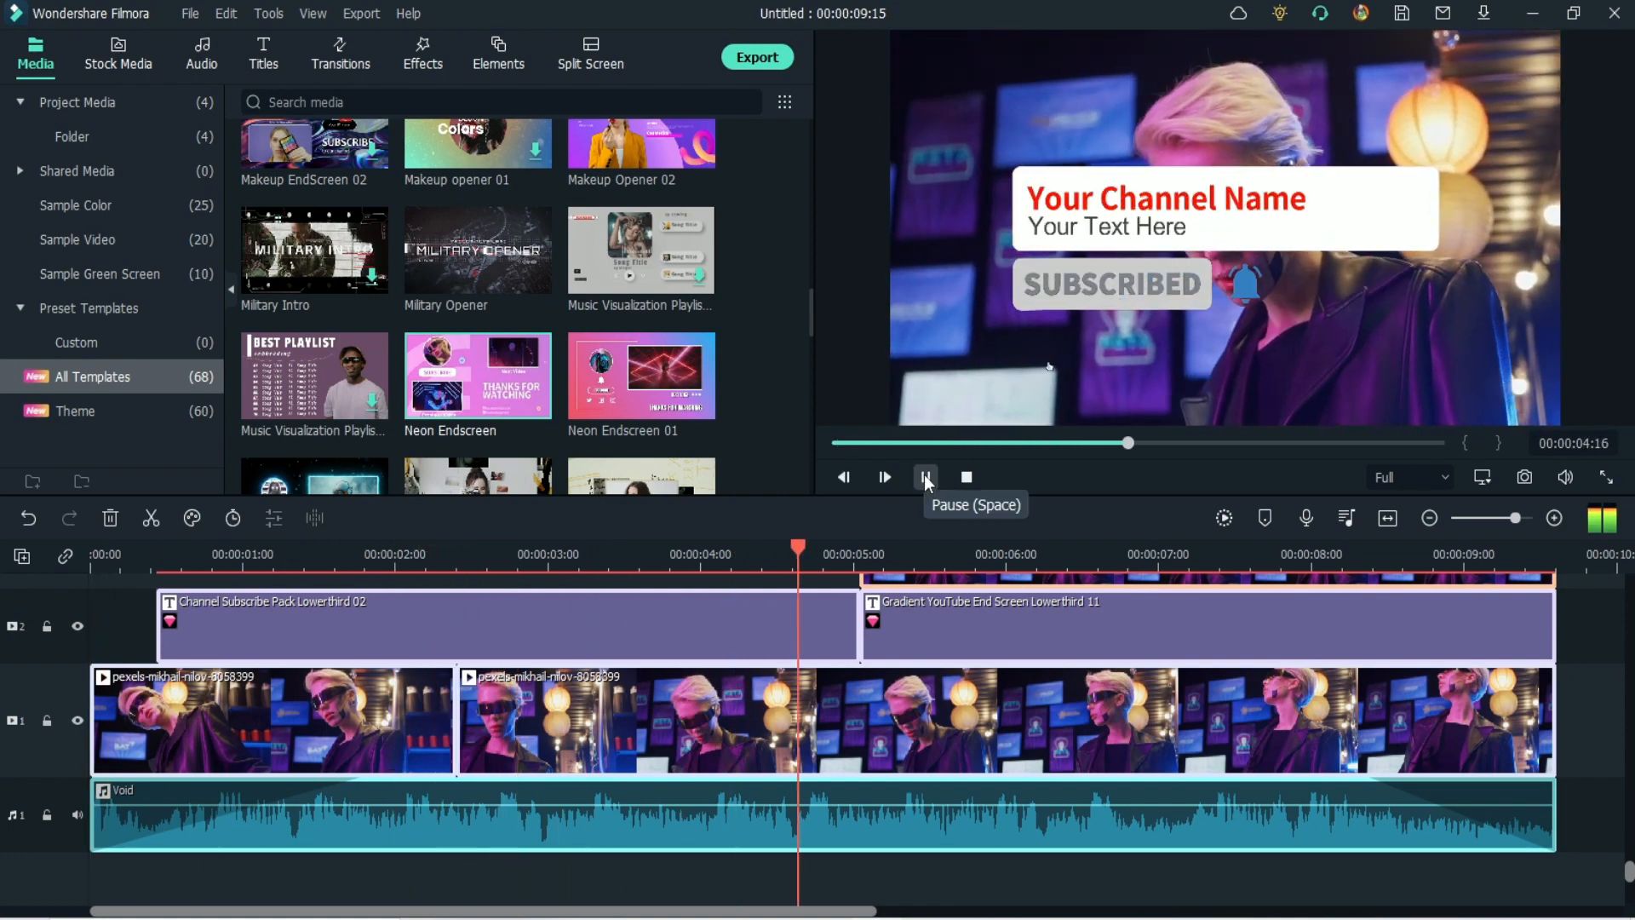
pyautogui.click(925, 478)
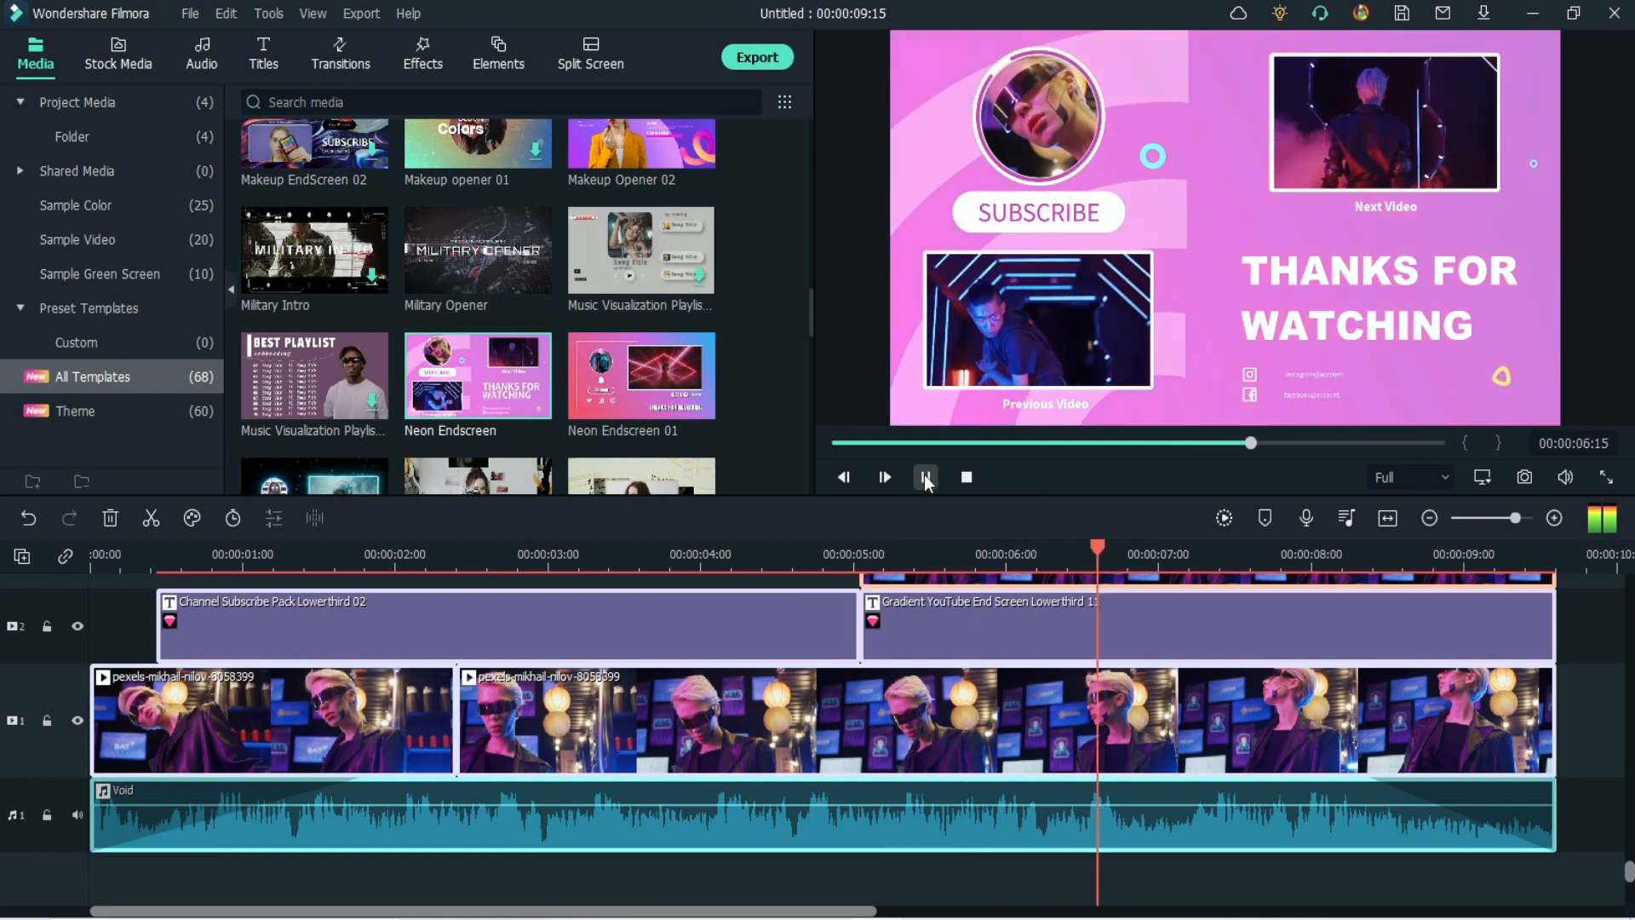
pyautogui.click(924, 477)
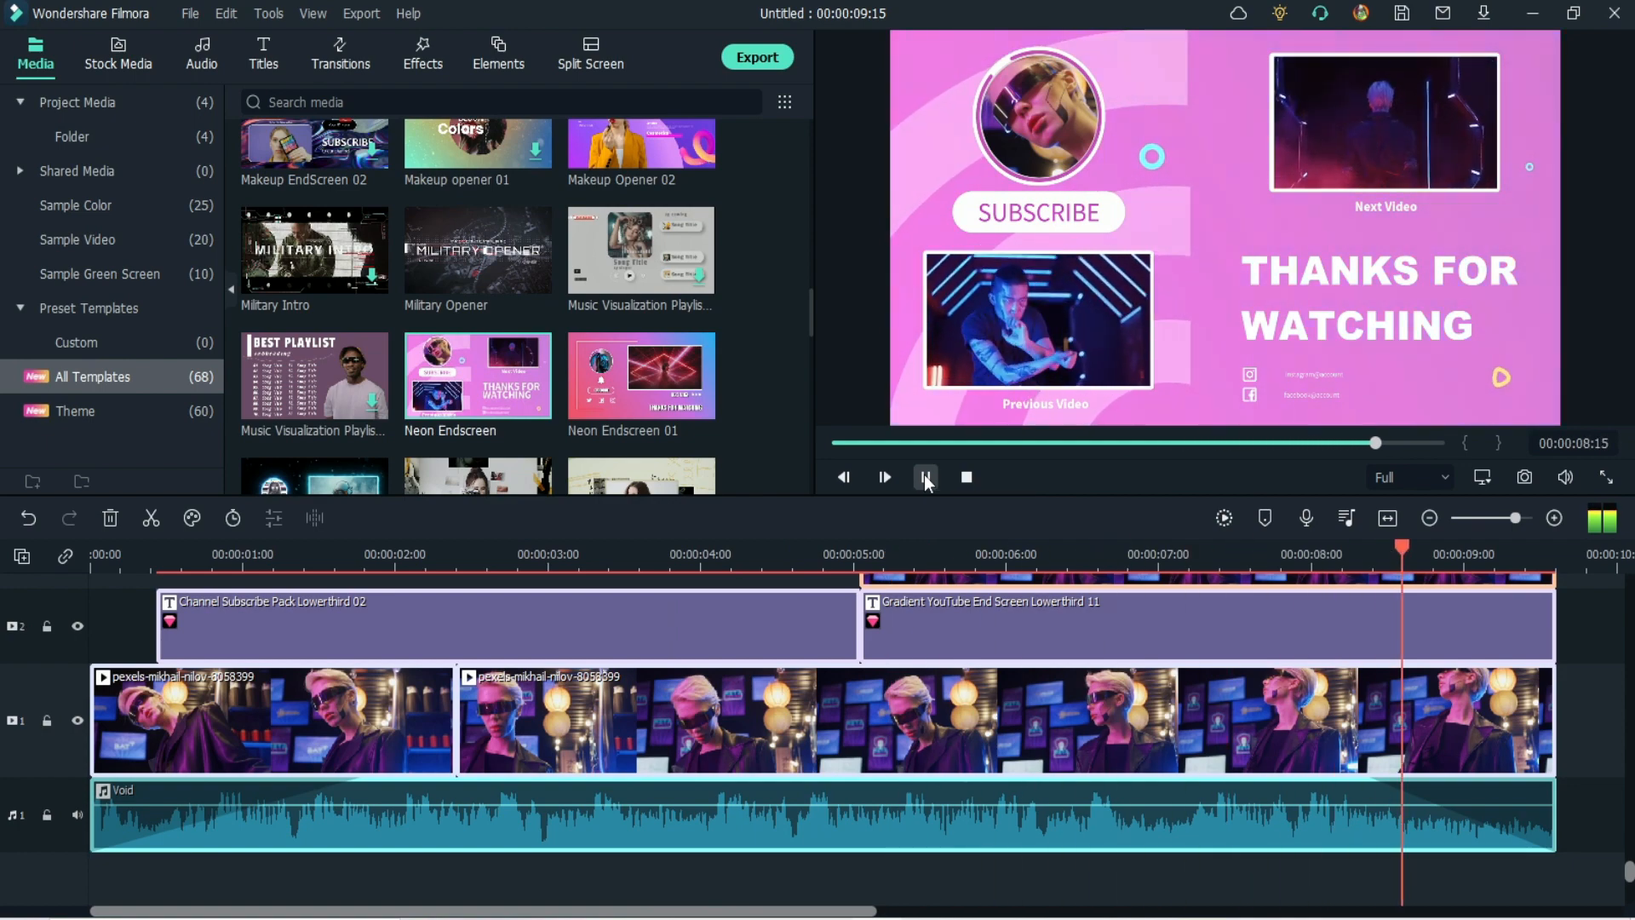